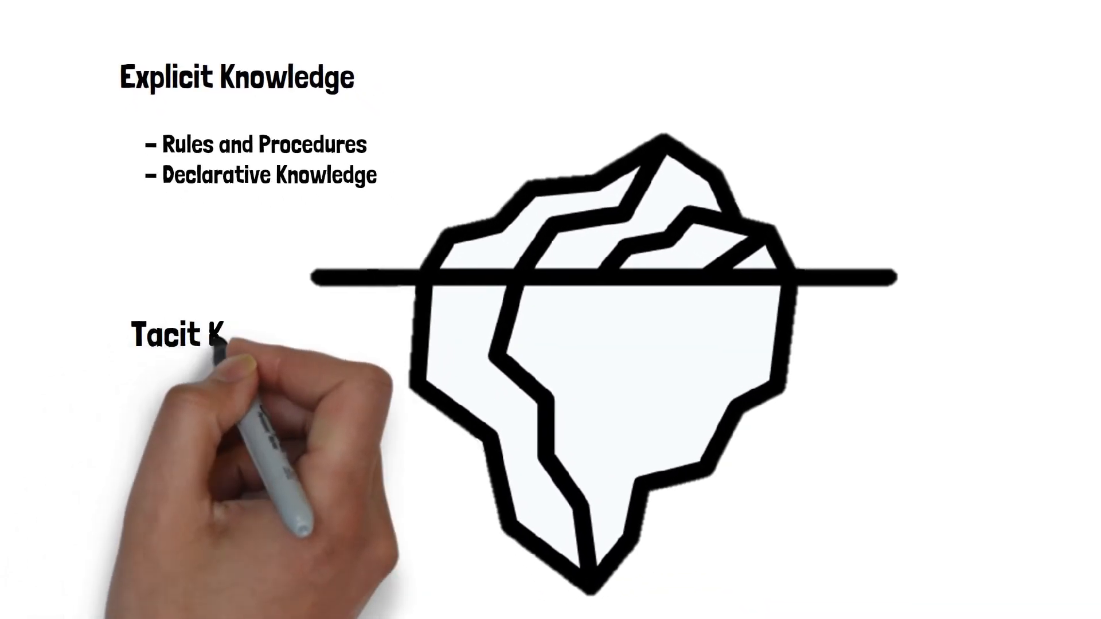
type("Knowledge")
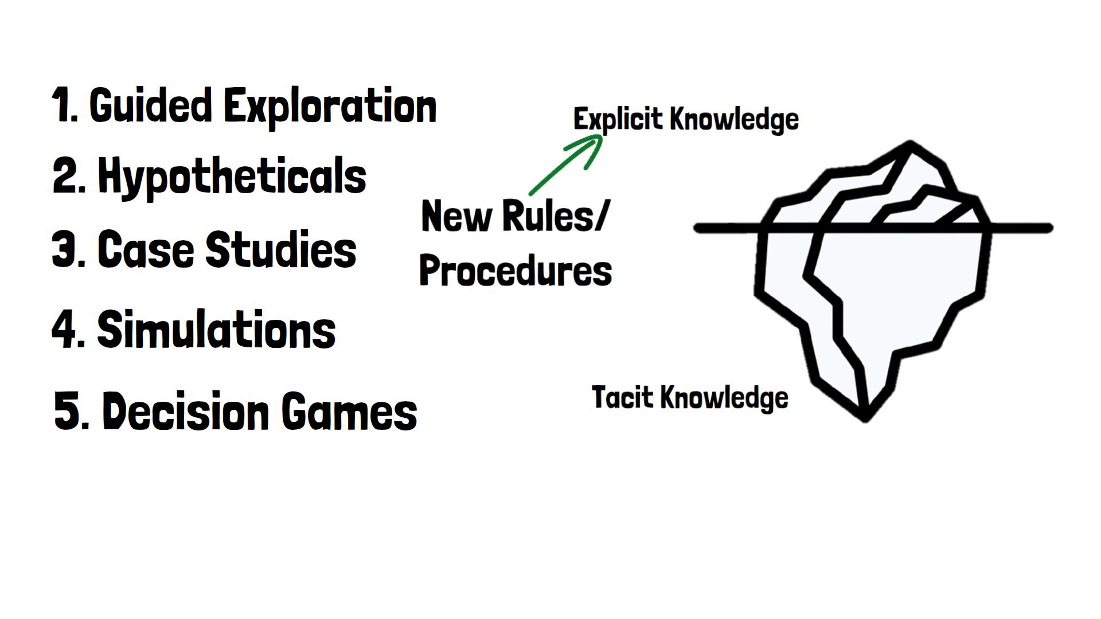
left_click_drag(443, 168, 593, 308)
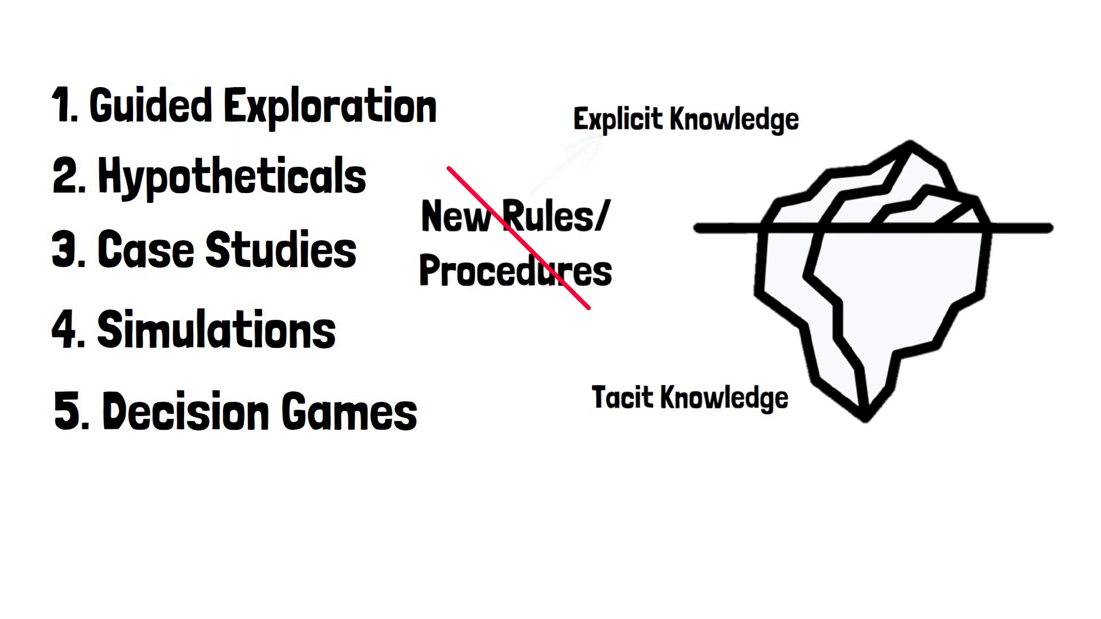